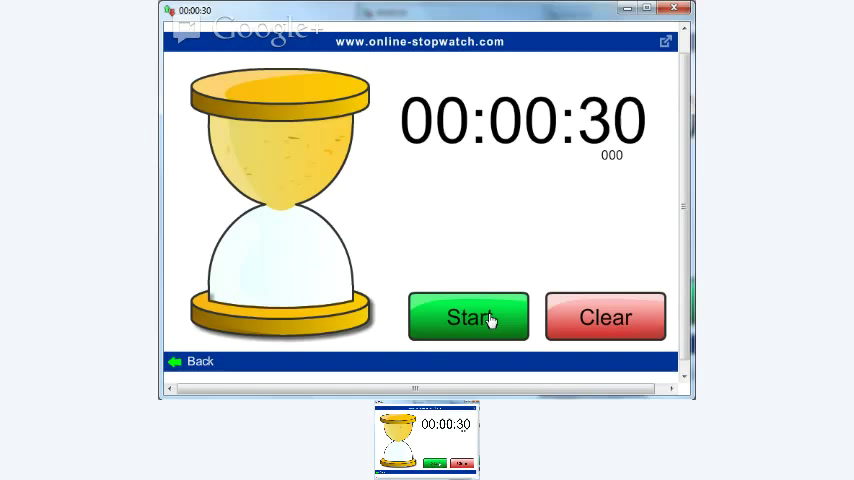
Start the 30-second hourglass, let it reach 00:00:00, then clear it back to 00:00:30.
left_click(468, 317)
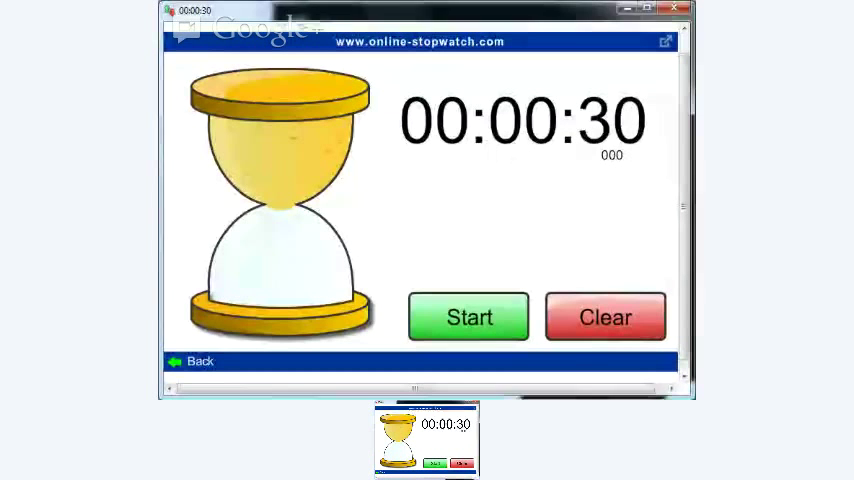
left_click(468, 317)
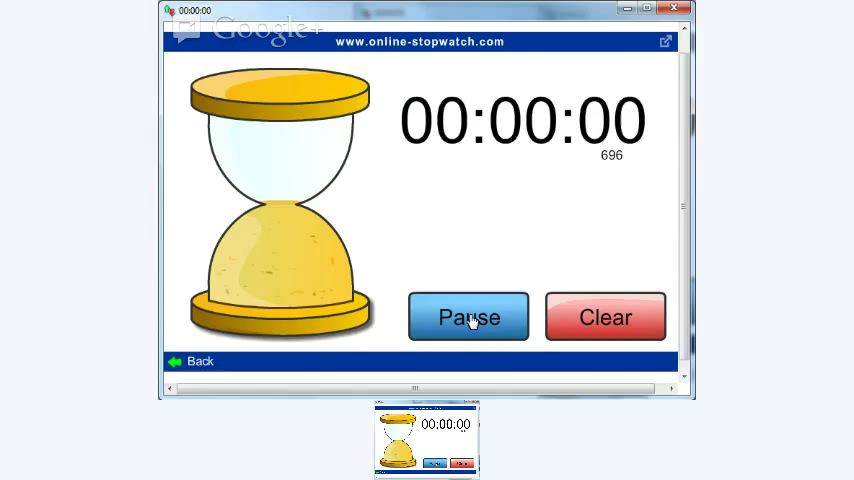
left_click(468, 317)
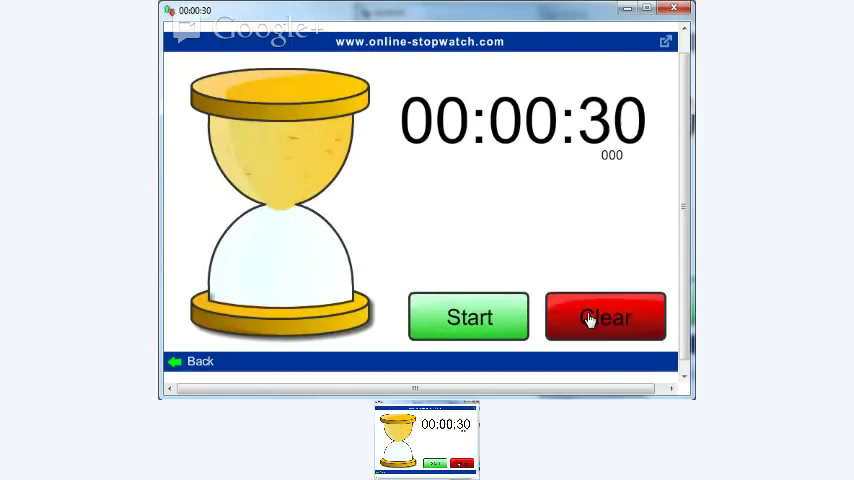